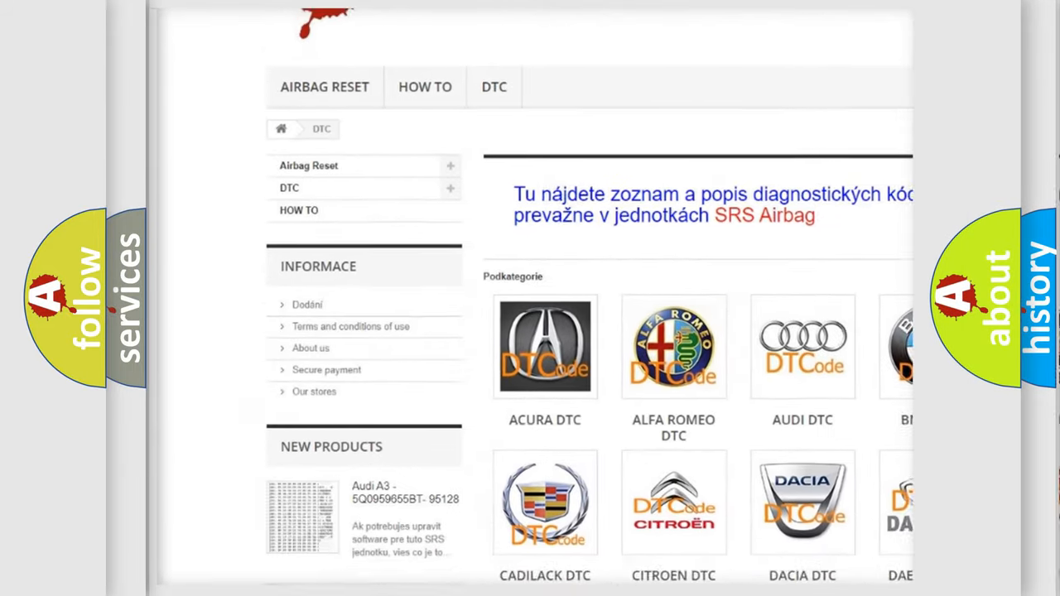
scroll("down", 3)
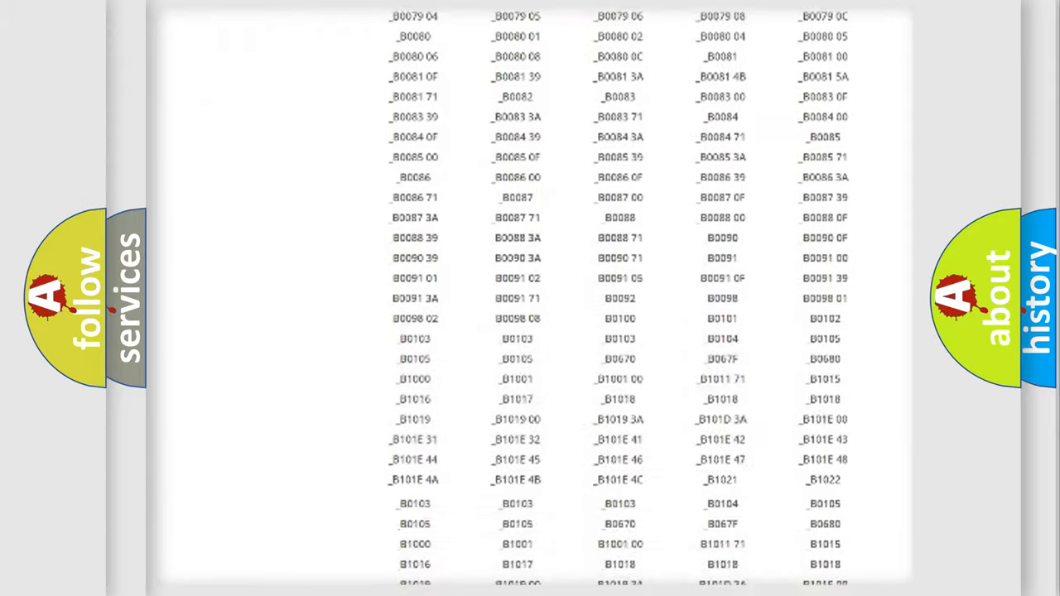
scroll("up", 3)
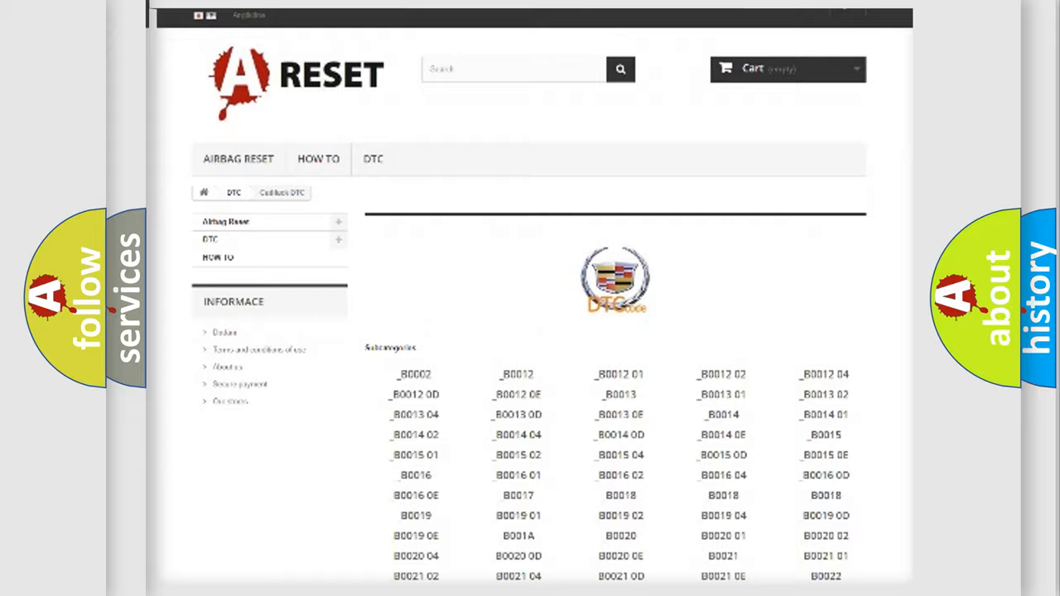